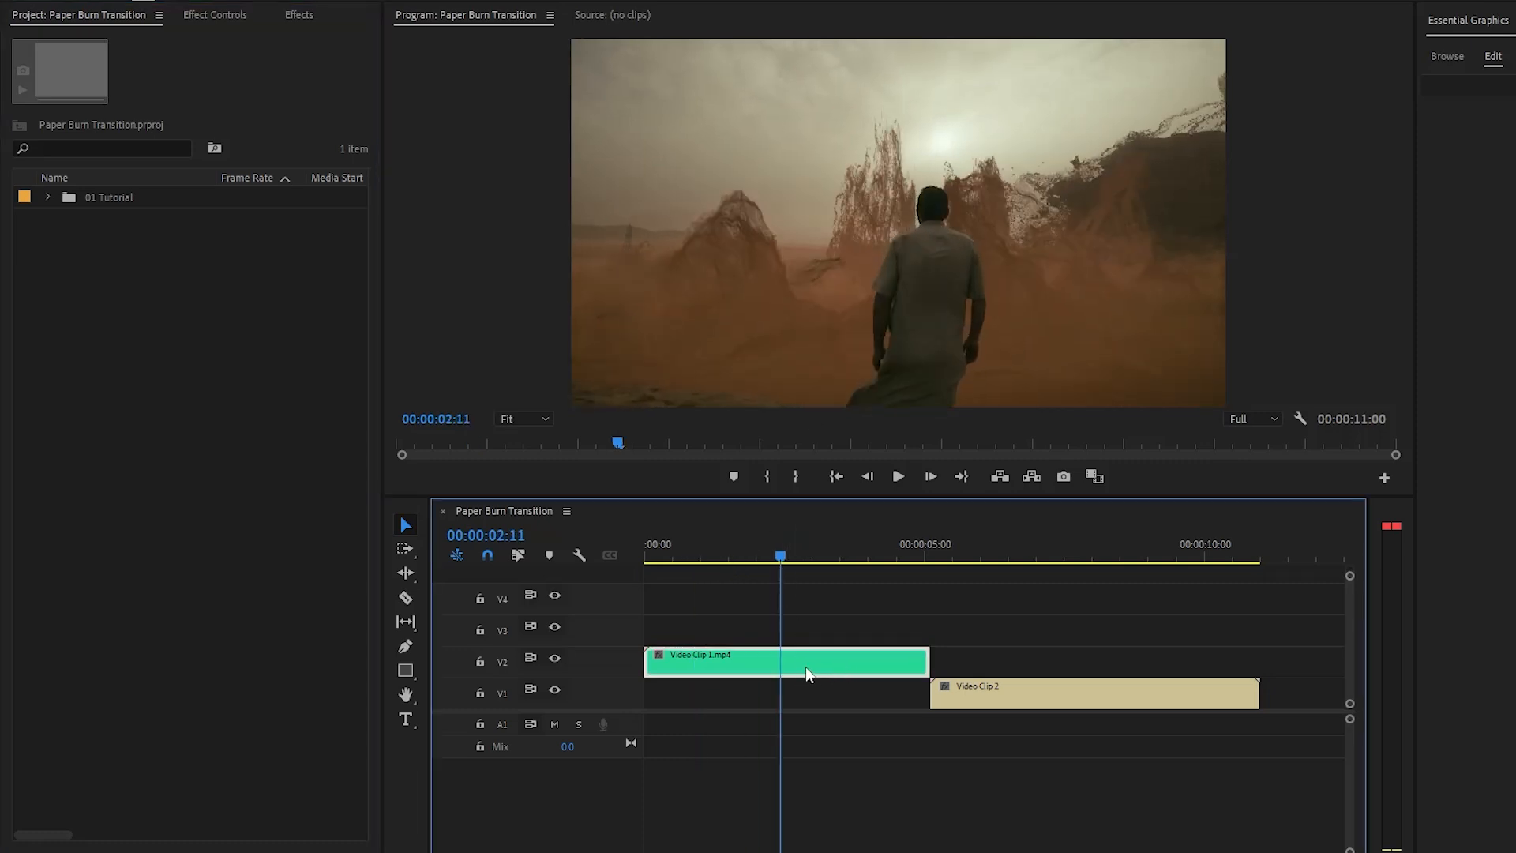
Navigate into the Paper Burn Transitions folder to reveal its three .mov burn files
click(1080, 555)
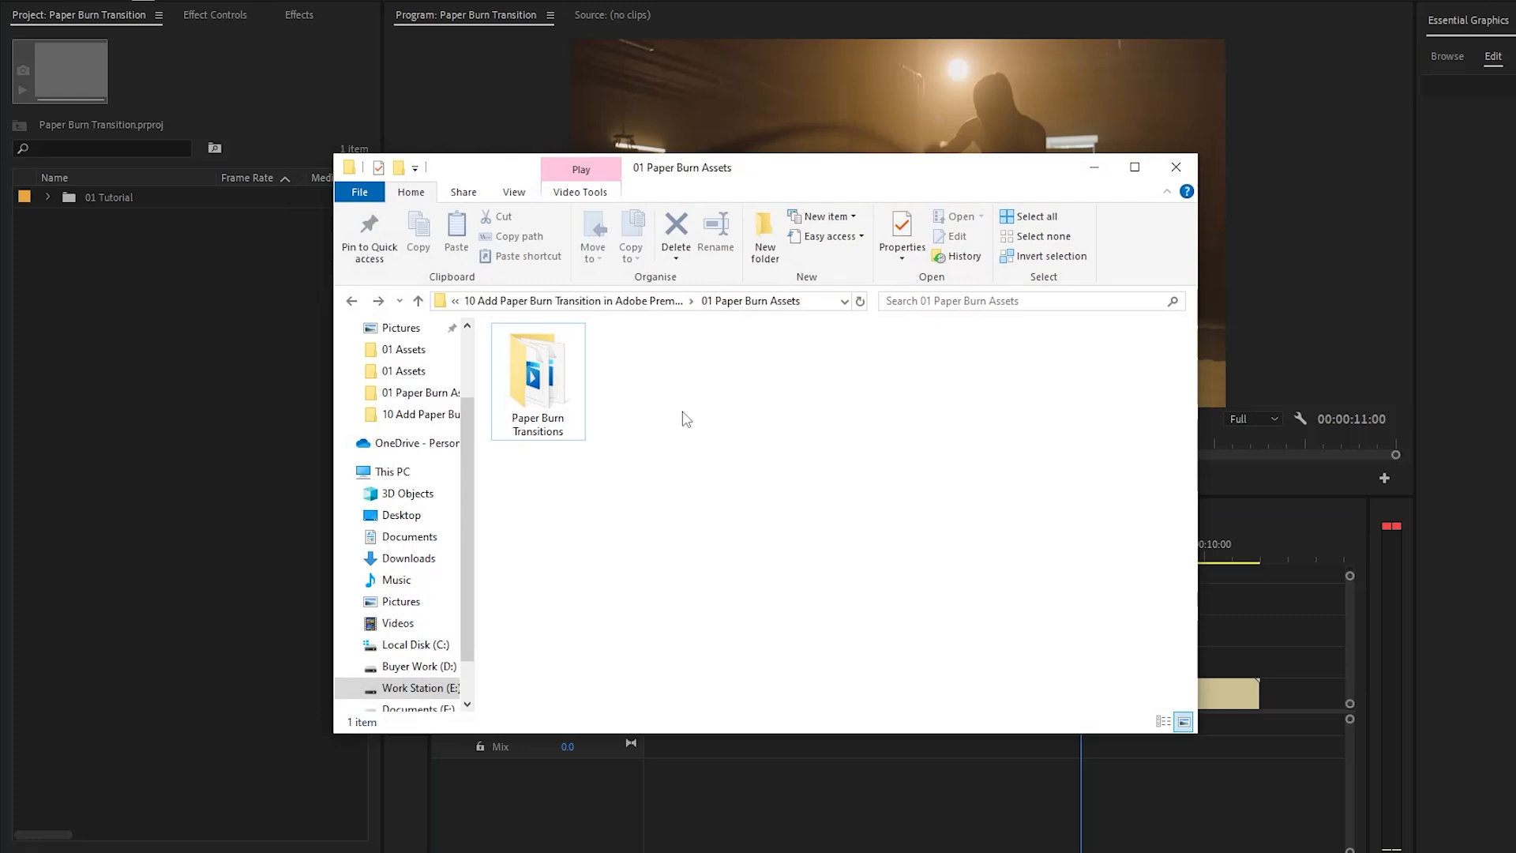
click(537, 377)
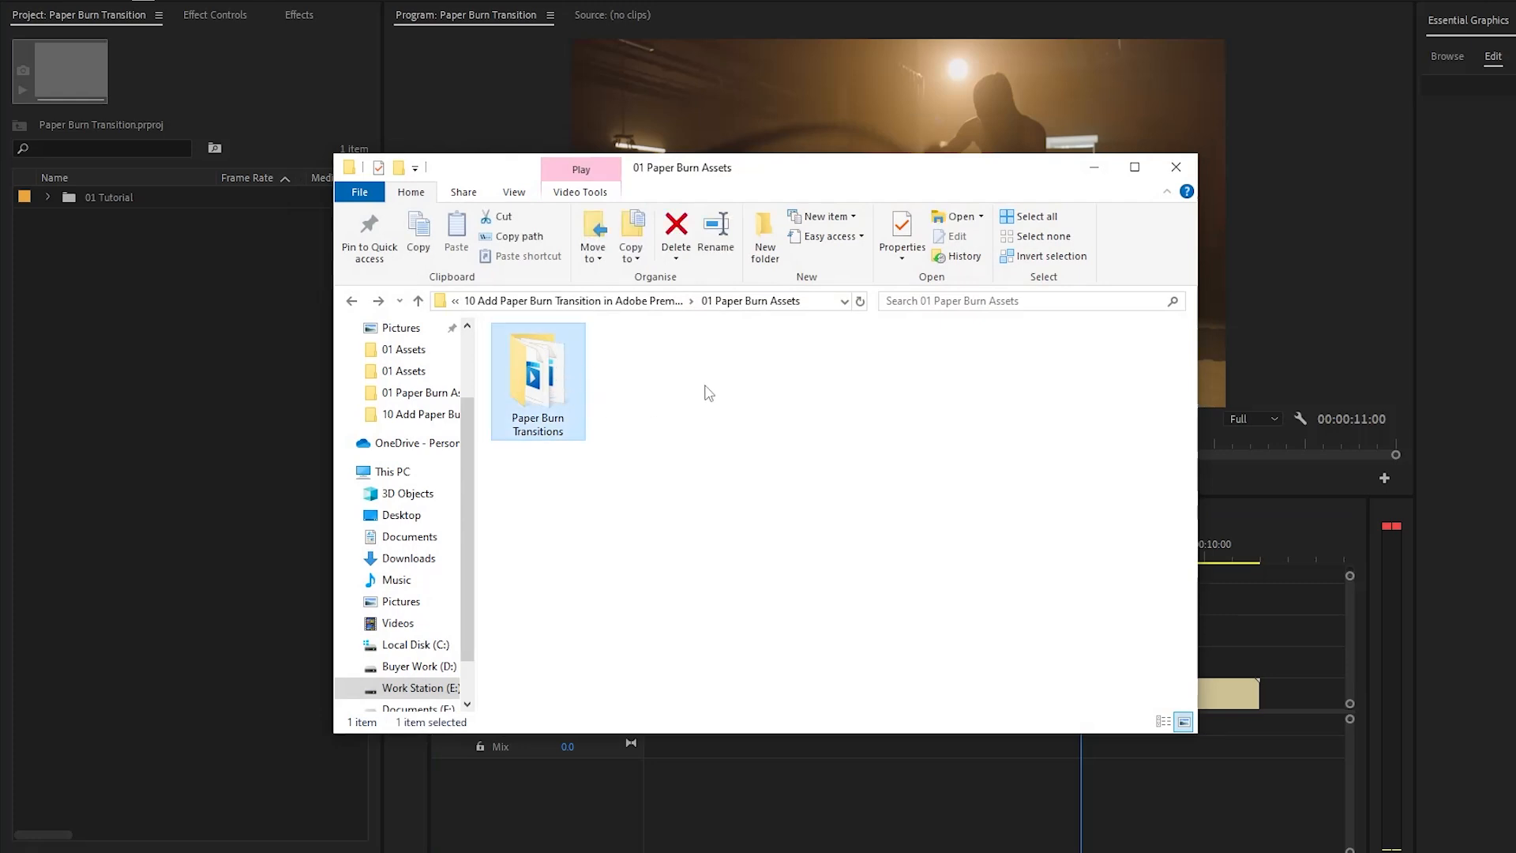
mouse_move(549, 392)
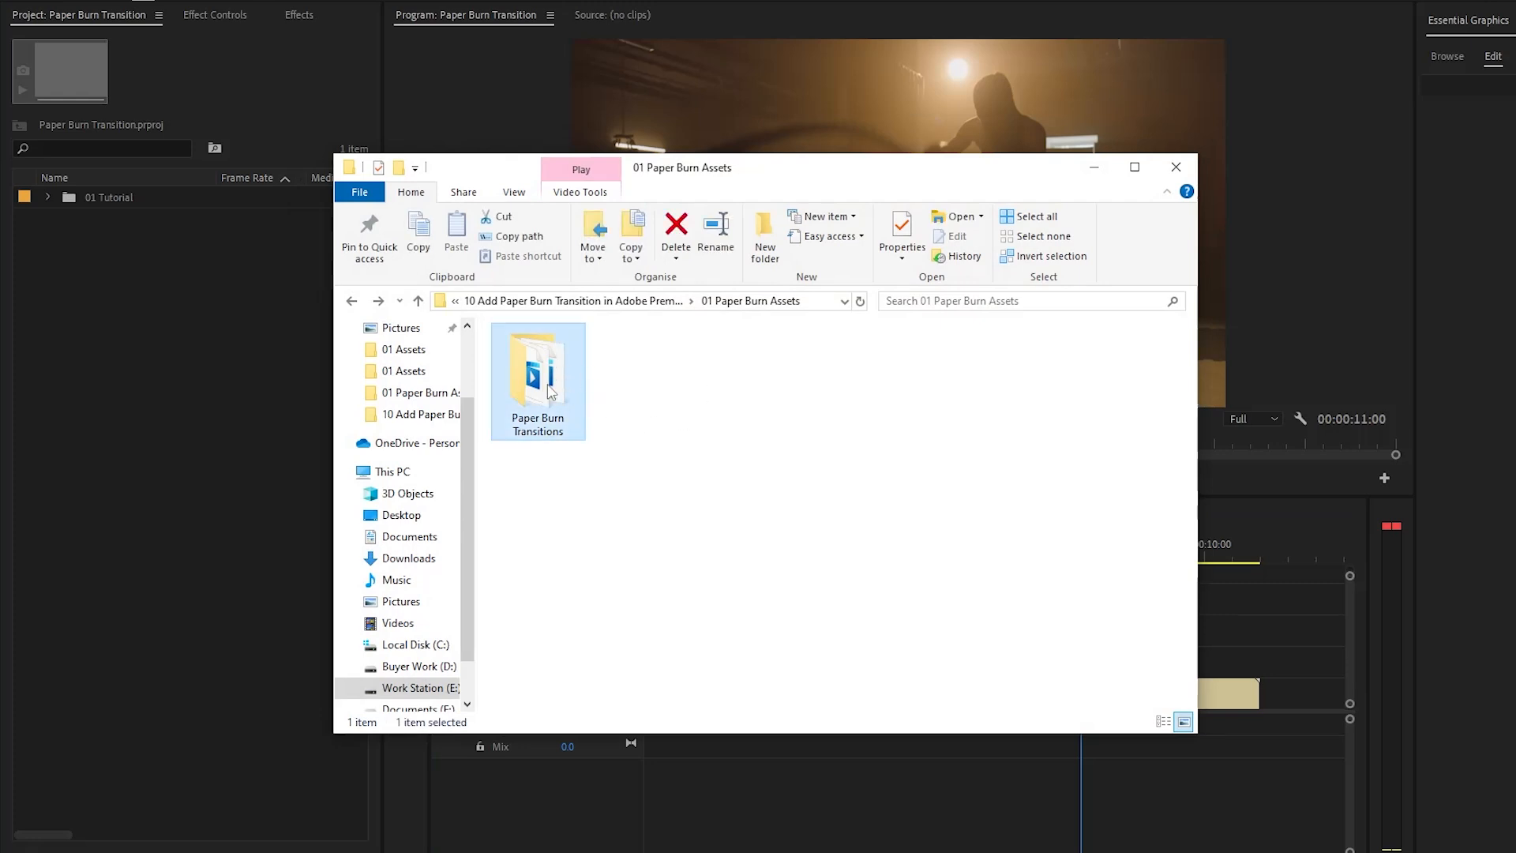
double_click(538, 376)
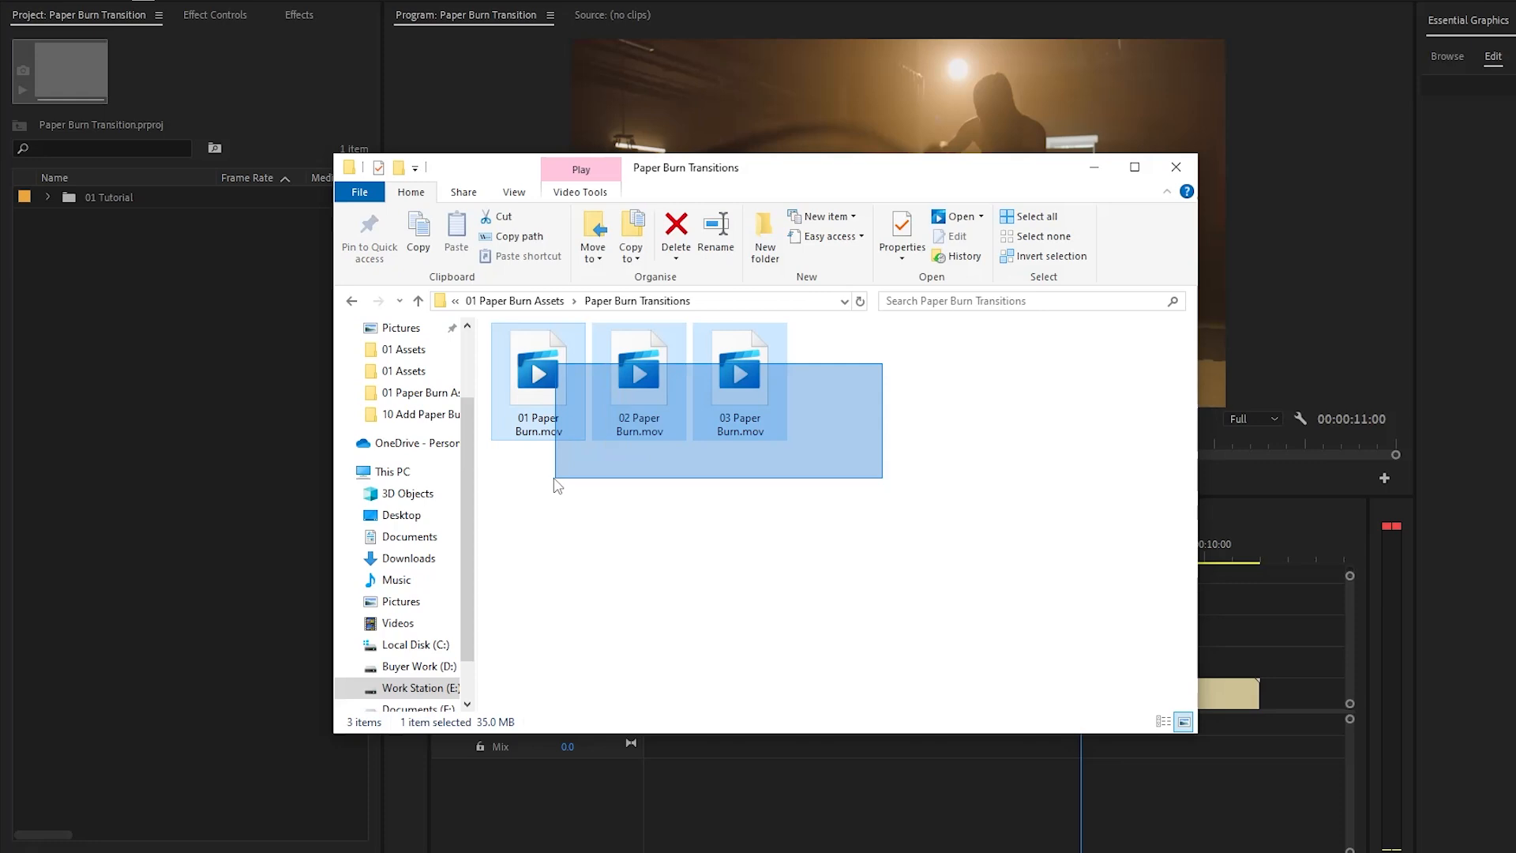
click(575, 507)
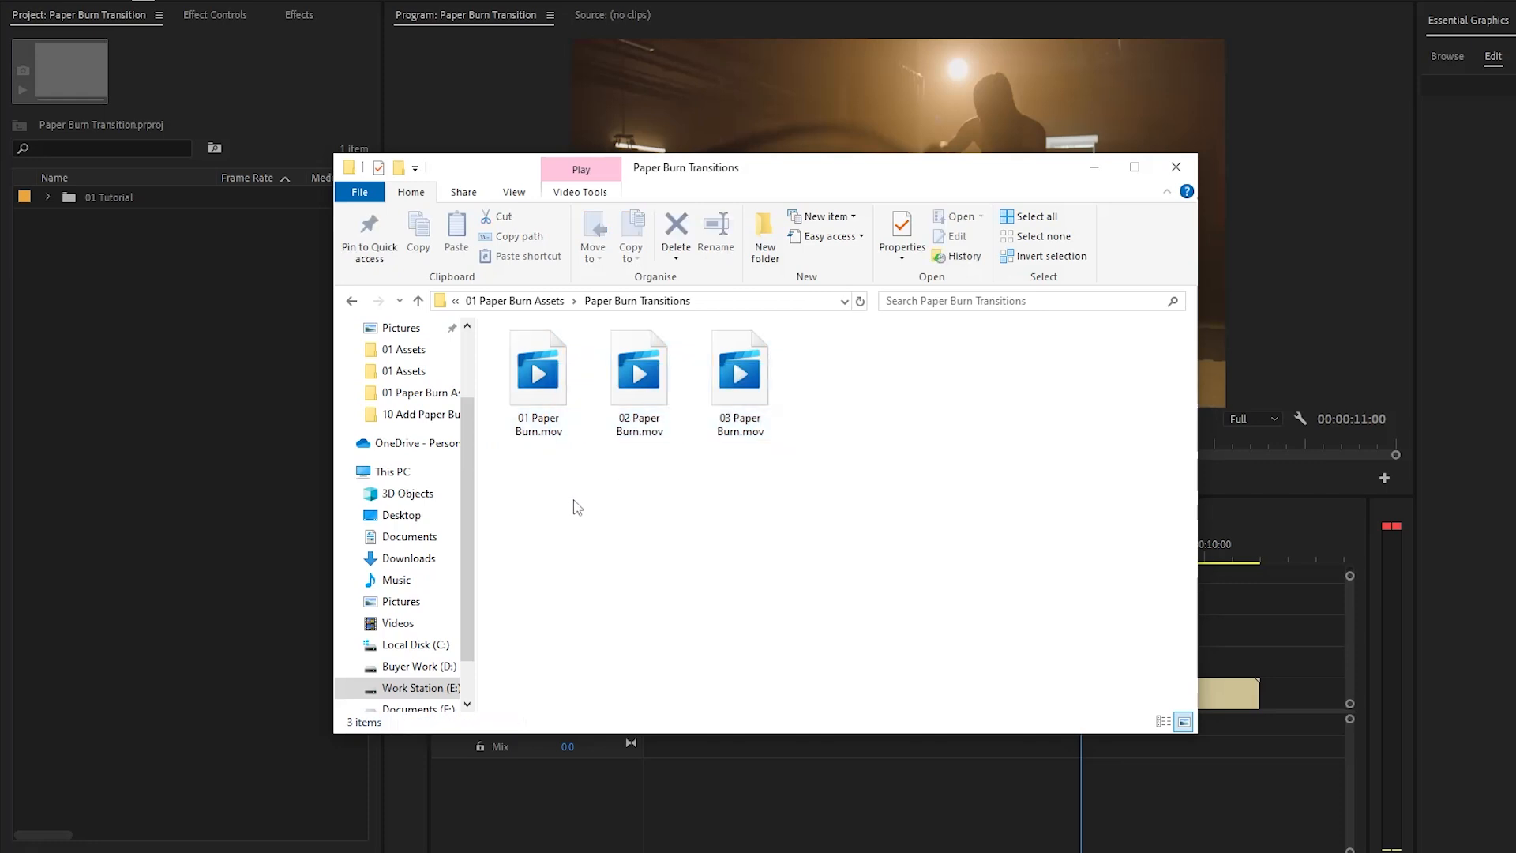